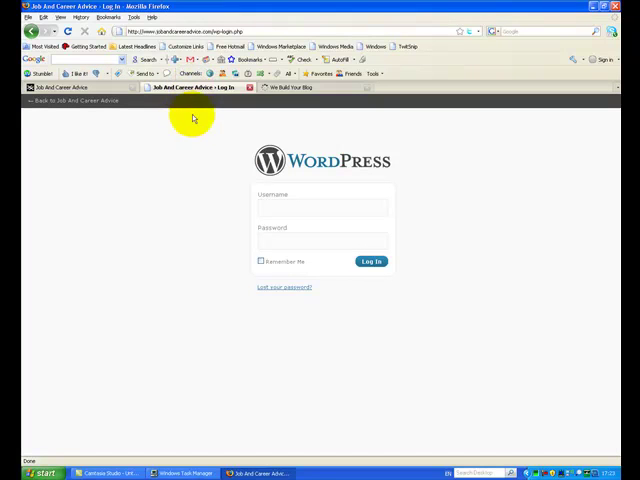
{"action": "mouse_move", "coordinate": [280, 138]}
{"action": "type", "text": "admin"}
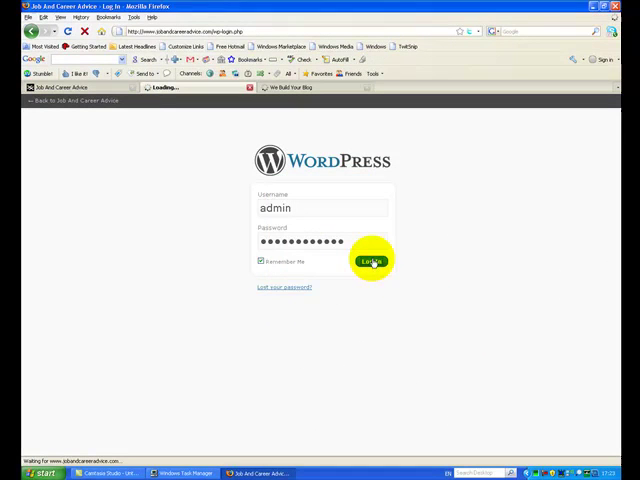
- Log in to the Job And Career Advice WordPress admin area
{"action": "left_click", "coordinate": [371, 259]}
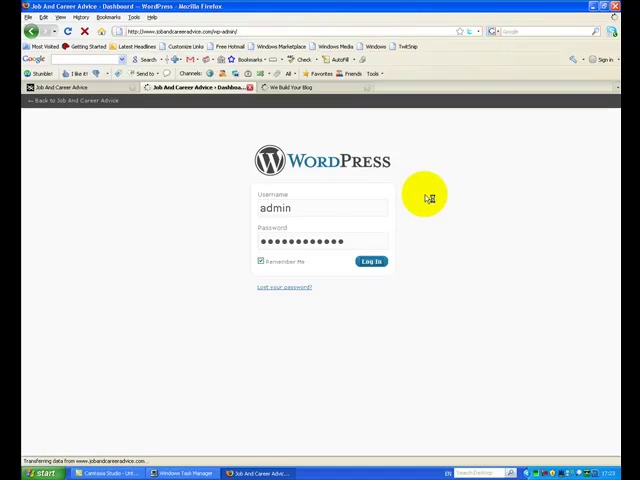
{"action": "left_click", "coordinate": [372, 261]}
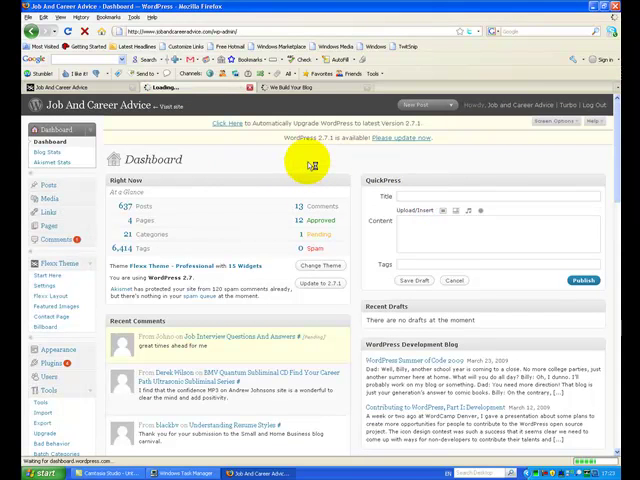
- Open the Flexx Layout editor from the Flexx Theme sidebar menu
{"action": "scroll", "scroll_direction": "down", "scroll_amount": 3}
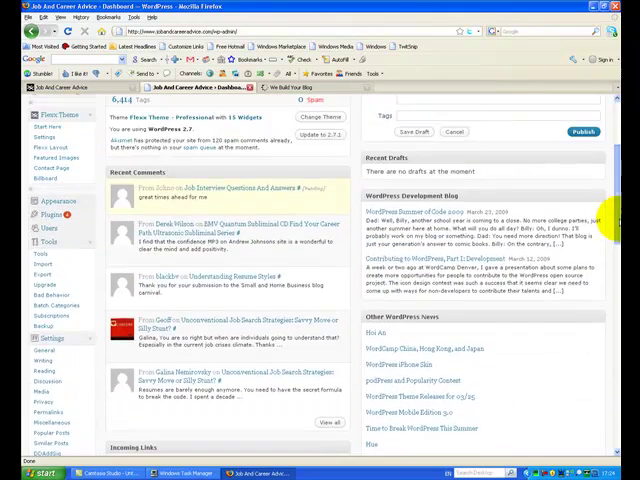
{"action": "scroll", "scroll_direction": "up", "scroll_amount": 3}
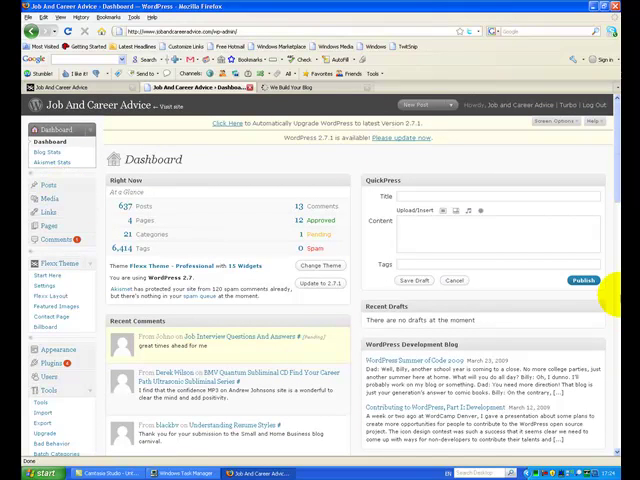
{"action": "mouse_move", "coordinate": [250, 207]}
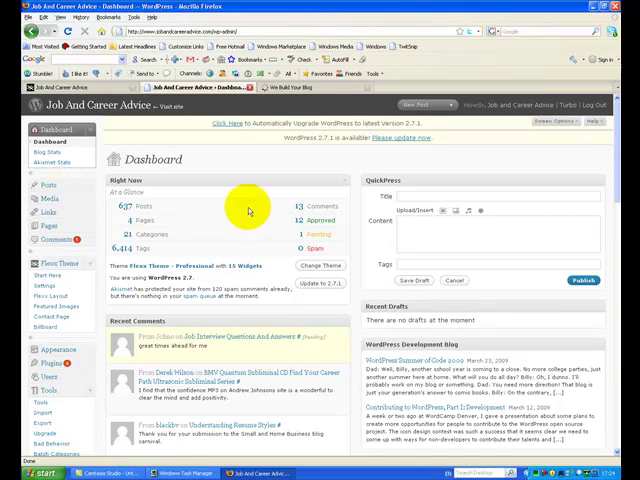
{"action": "mouse_move", "coordinate": [240, 185]}
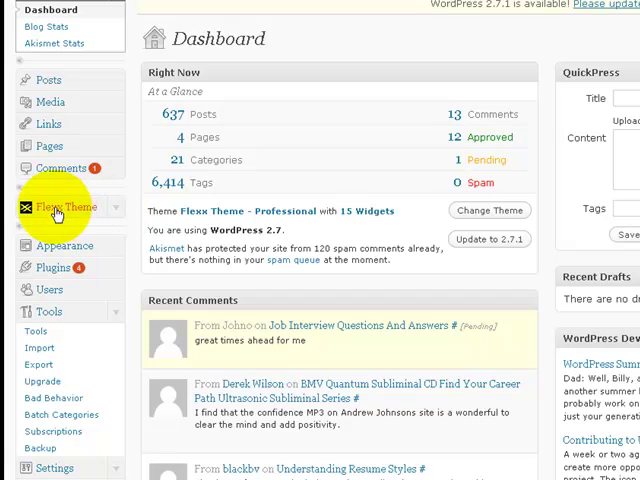
{"action": "mouse_move", "coordinate": [118, 213]}
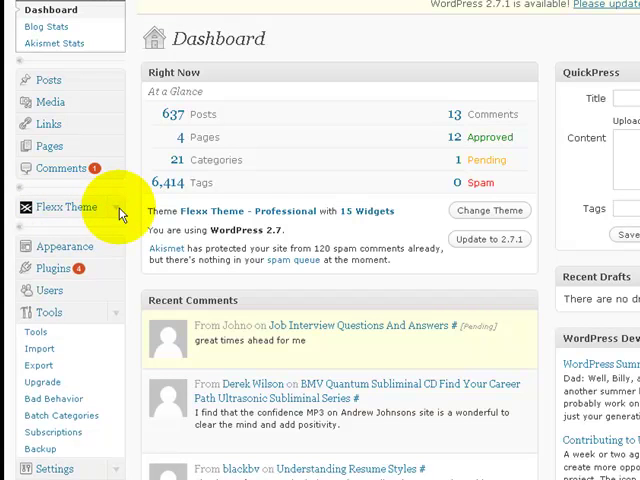
{"action": "left_click", "coordinate": [66, 207]}
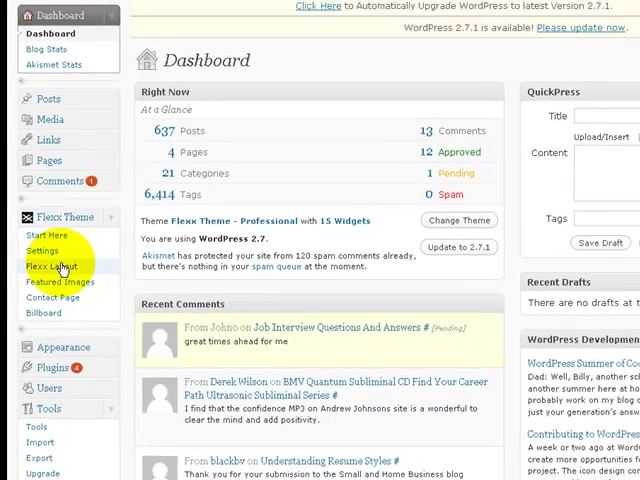
{"action": "left_click", "coordinate": [49, 267]}
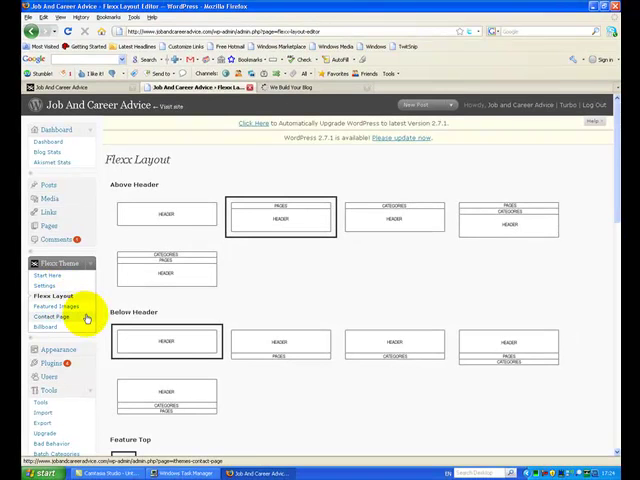
{"action": "mouse_move", "coordinate": [289, 255]}
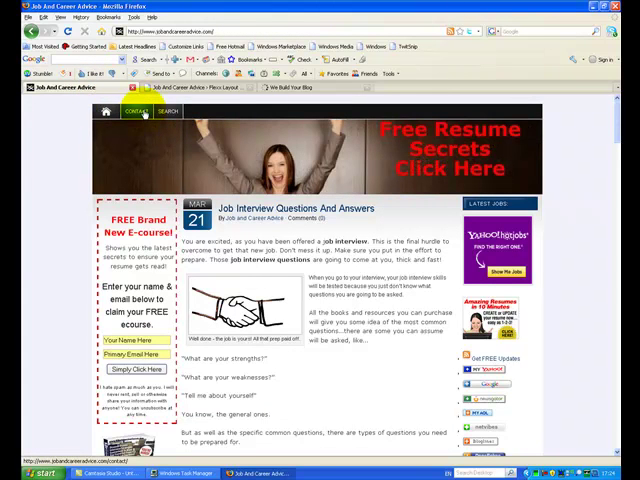
{"action": "left_click", "coordinate": [131, 111]}
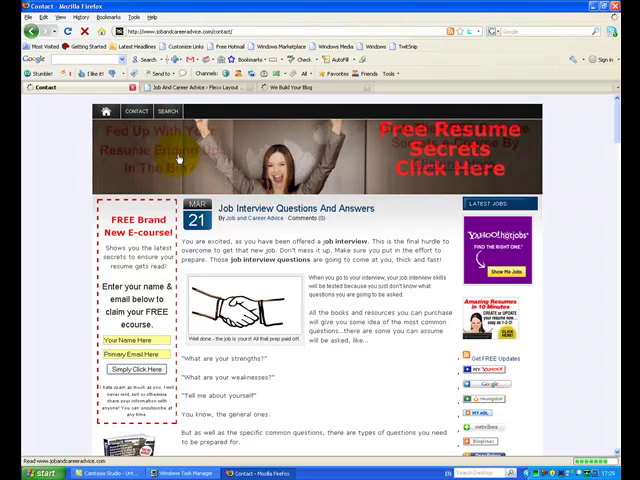
{"action": "left_click", "coordinate": [135, 111]}
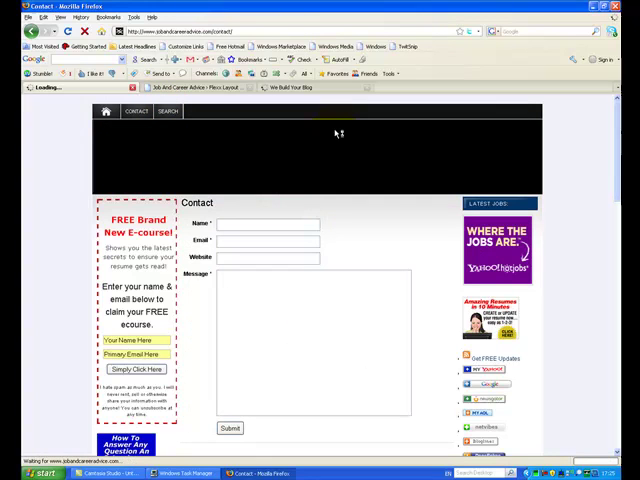
{"action": "left_click", "coordinate": [167, 111]}
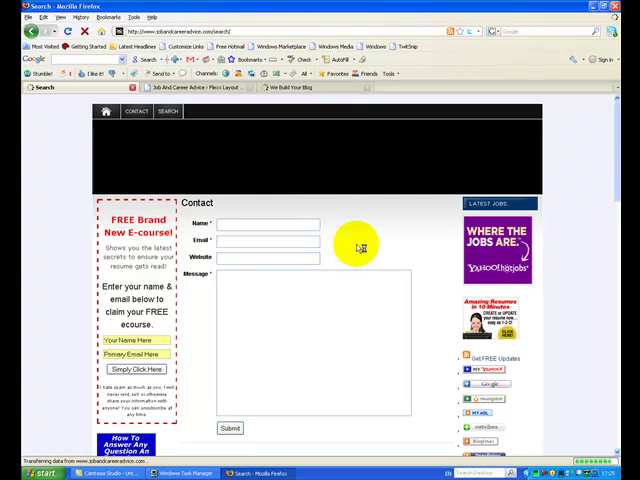
{"action": "left_click", "coordinate": [167, 111]}
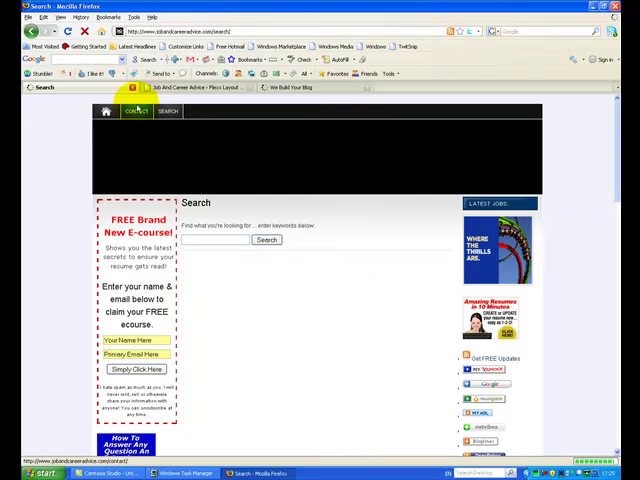
{"action": "left_click", "coordinate": [135, 111]}
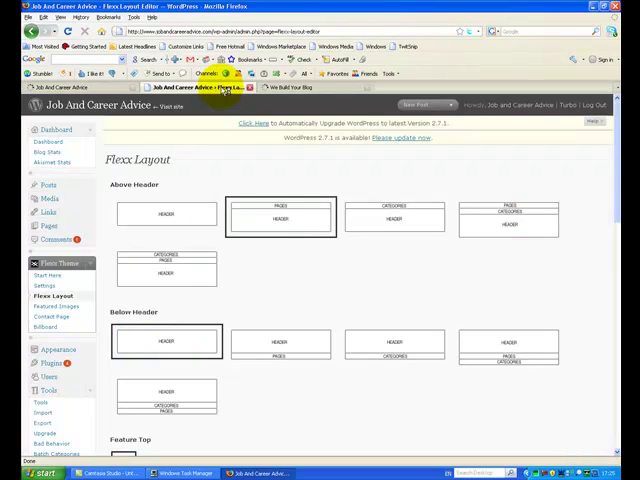
{"action": "left_click", "coordinate": [167, 214]}
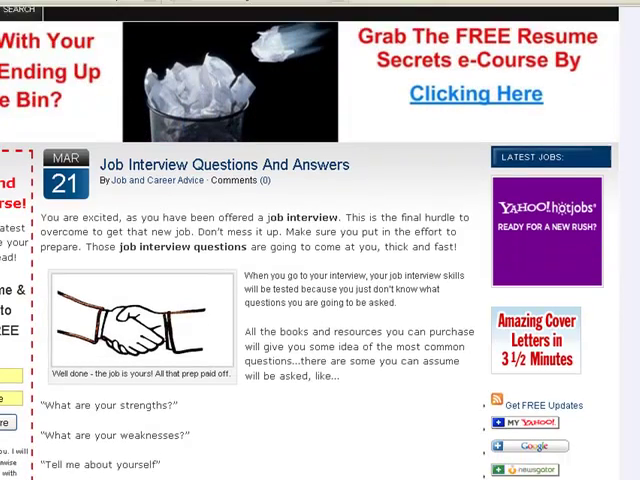
{"action": "scroll", "scroll_direction": "down", "scroll_amount": 3}
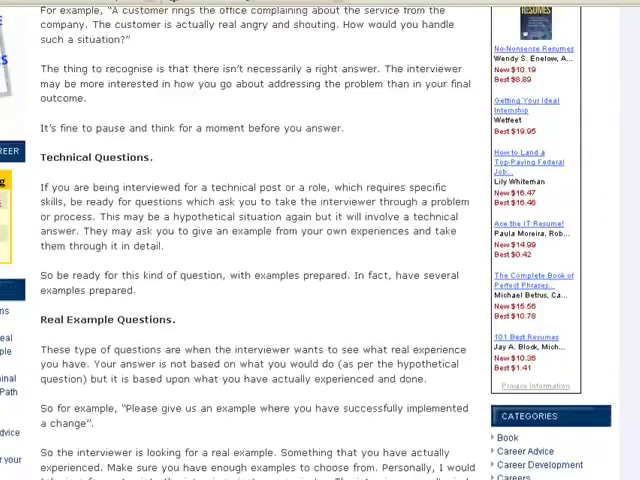
{"action": "scroll", "scroll_direction": "down", "scroll_amount": 3}
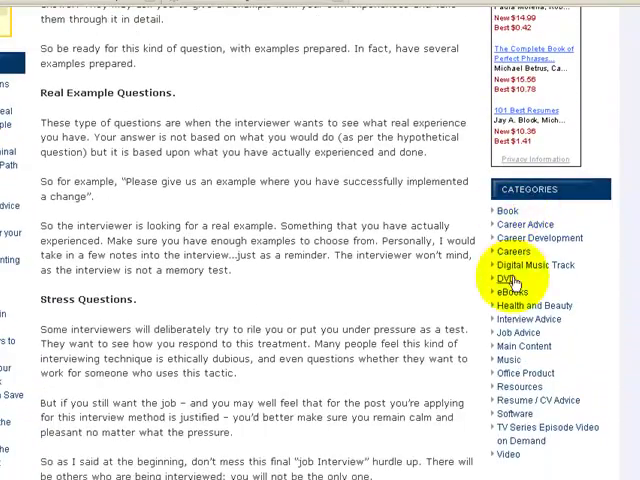
{"action": "mouse_move", "coordinate": [525, 398]}
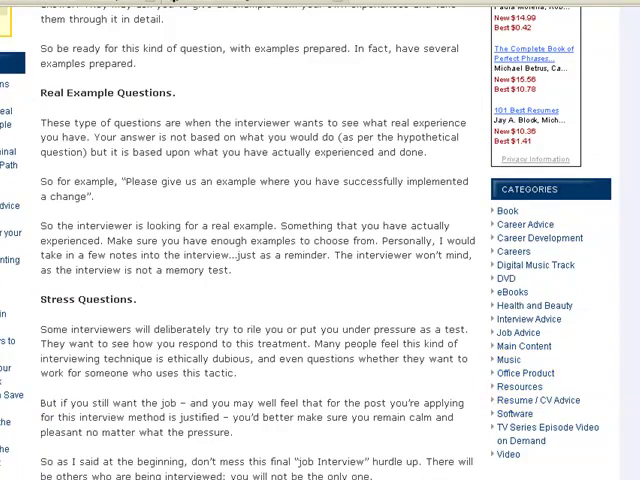
{"action": "scroll", "scroll_direction": "down", "scroll_amount": 3}
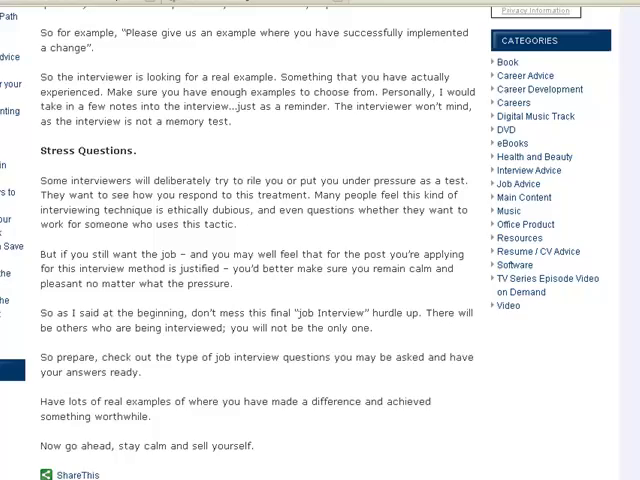
{"action": "scroll", "scroll_direction": "up", "scroll_amount": 3}
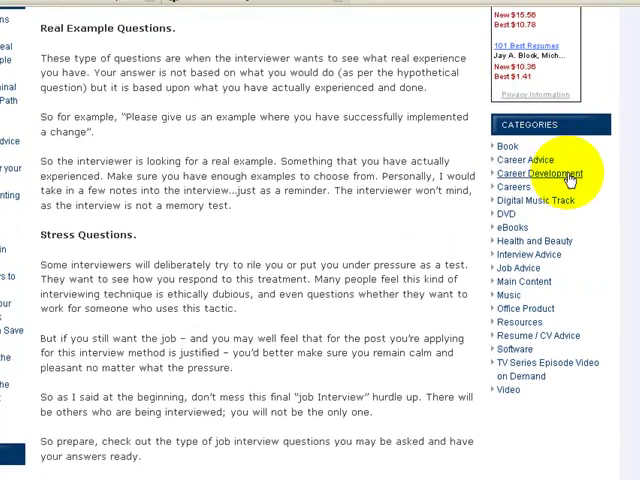
{"action": "mouse_move", "coordinate": [518, 245]}
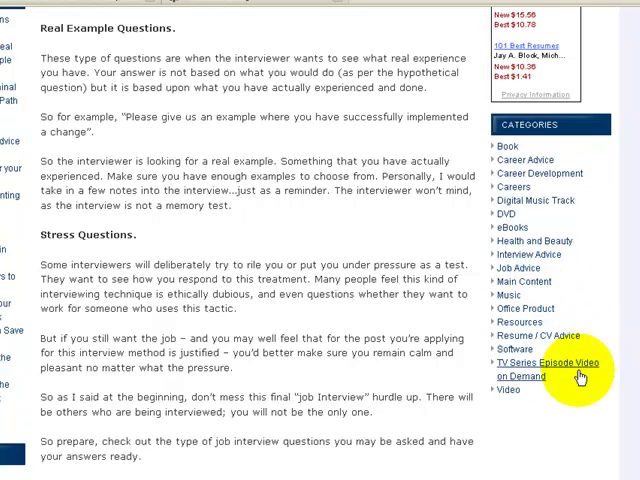
{"action": "mouse_move", "coordinate": [553, 177]}
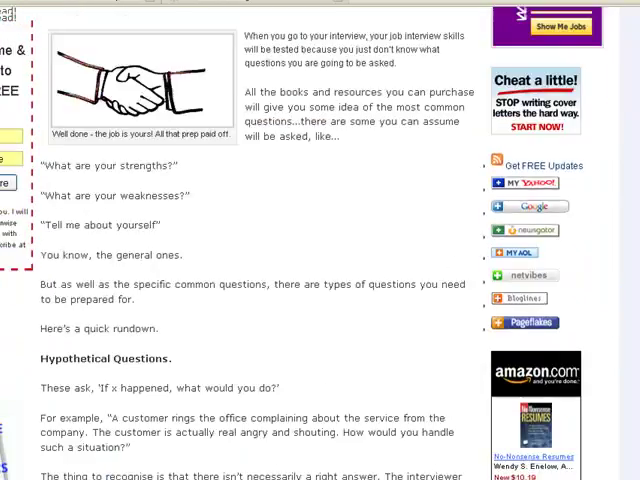
{"action": "scroll", "scroll_direction": "up", "scroll_amount": 3}
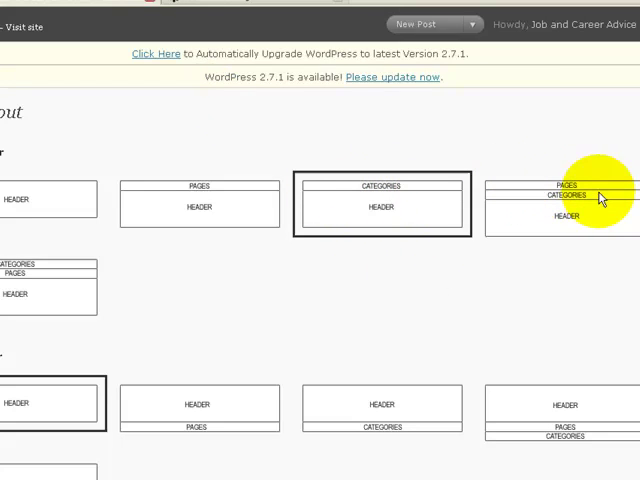
{"action": "mouse_move", "coordinate": [150, 285]}
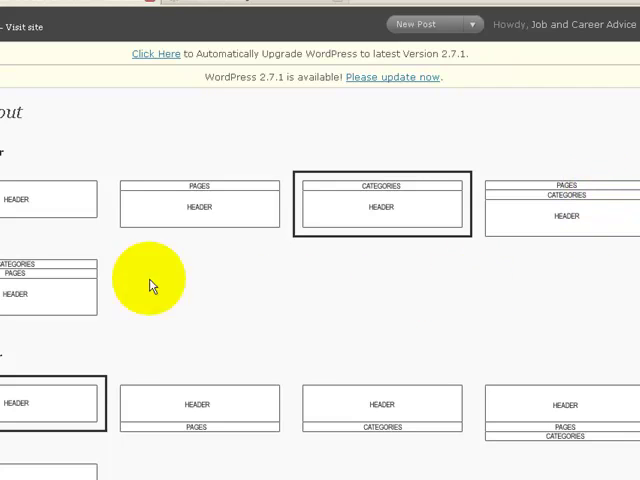
{"action": "mouse_move", "coordinate": [318, 290]}
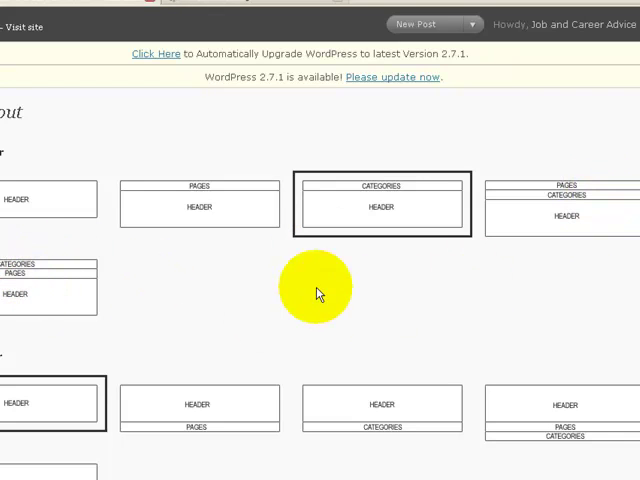
{"action": "mouse_move", "coordinate": [207, 435]}
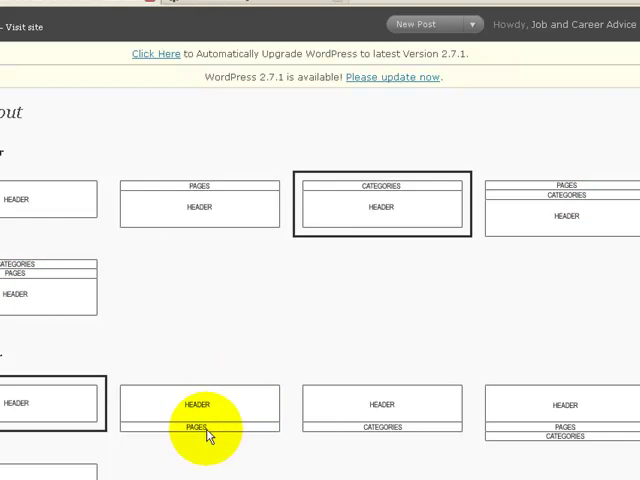
{"action": "mouse_move", "coordinate": [355, 295]}
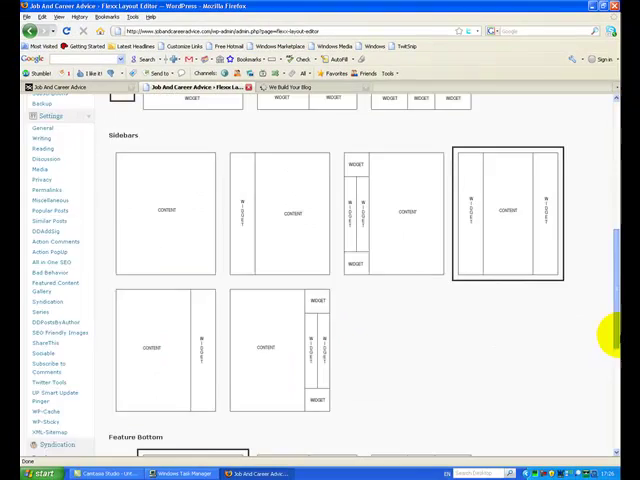
- Save the layout with pages under the header, two sidebars and one wide bottom widget
{"action": "scroll", "scroll_direction": "down", "scroll_amount": 3}
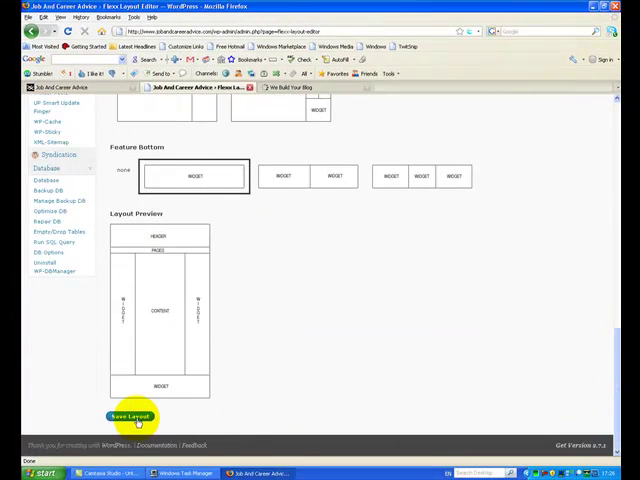
{"action": "left_click", "coordinate": [128, 416]}
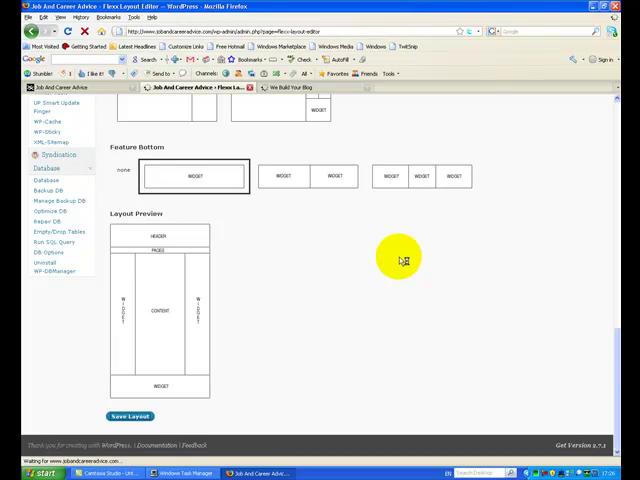
{"action": "left_click", "coordinate": [129, 416]}
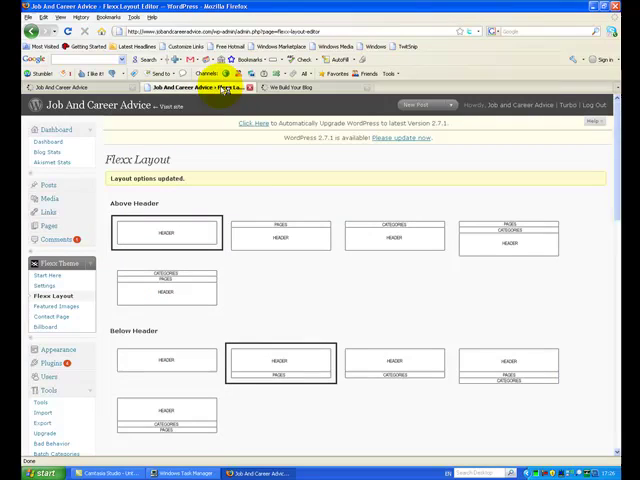
{"action": "mouse_move", "coordinate": [306, 234]}
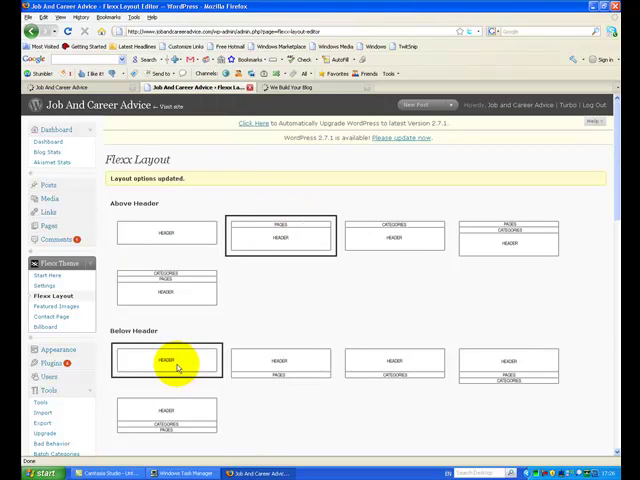
- Scroll through the Flexx Layout sections below the Above Header options
{"action": "scroll", "scroll_direction": "down", "scroll_amount": 3}
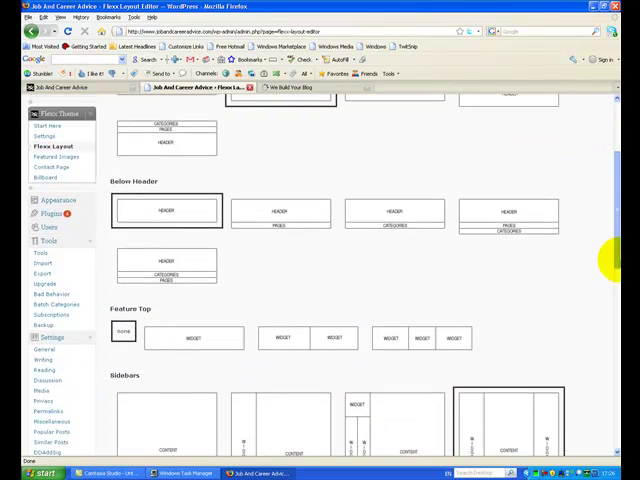
{"action": "scroll", "scroll_direction": "down", "scroll_amount": 3}
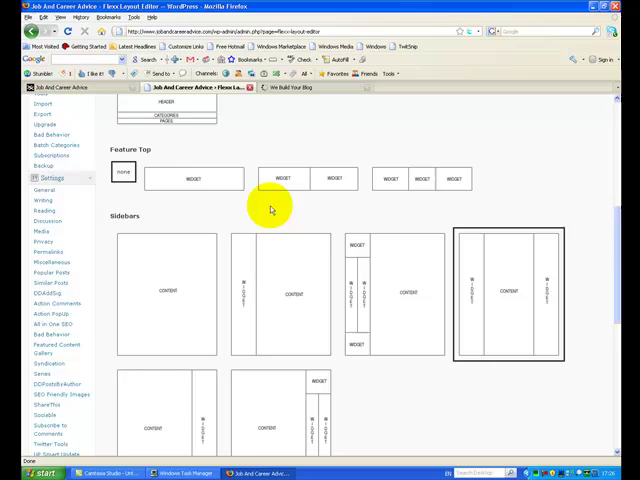
{"action": "mouse_move", "coordinate": [483, 188]}
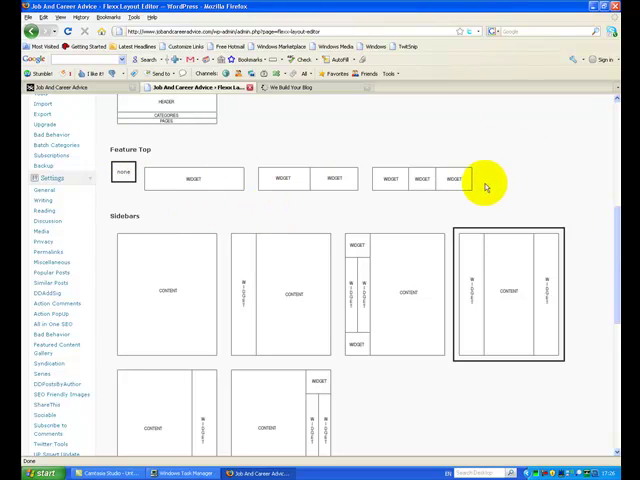
{"action": "mouse_move", "coordinate": [510, 220]}
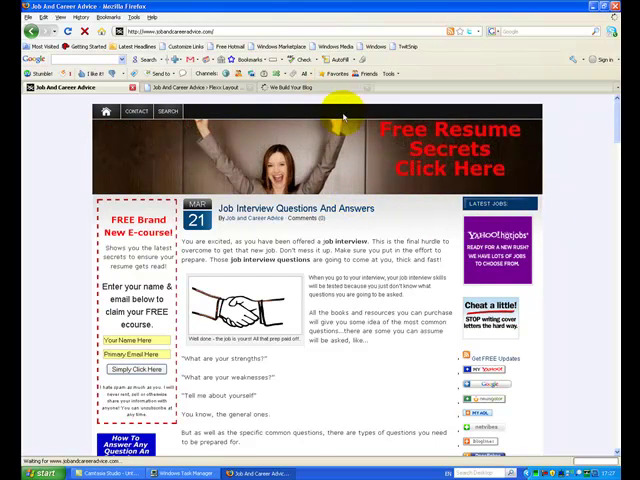
- Compare with the We Build Your Blog site, then set Feature Top to none
{"action": "left_click", "coordinate": [291, 87]}
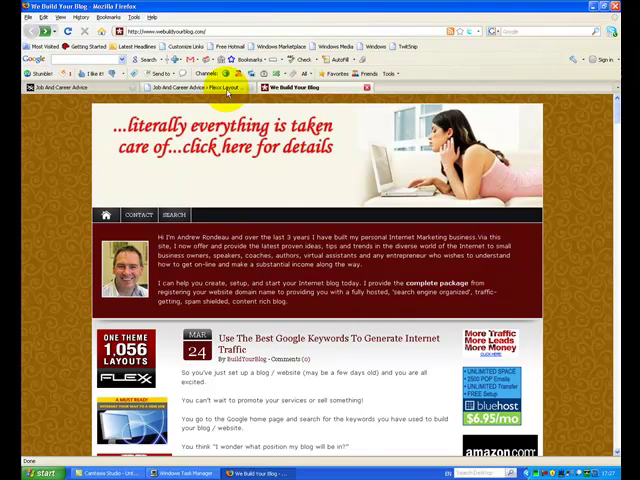
{"action": "left_click", "coordinate": [200, 89]}
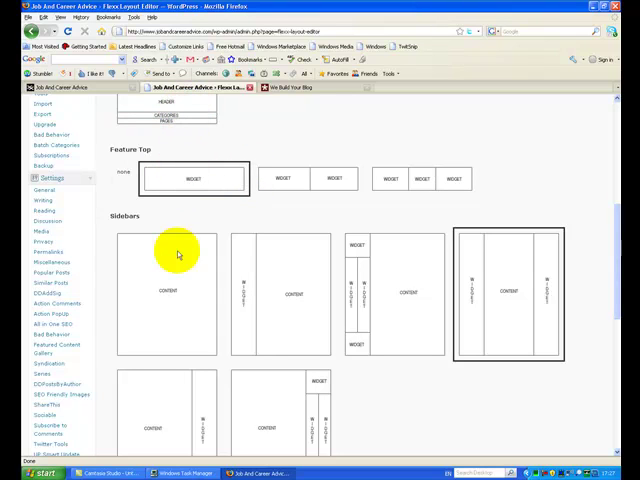
{"action": "mouse_move", "coordinate": [225, 258]}
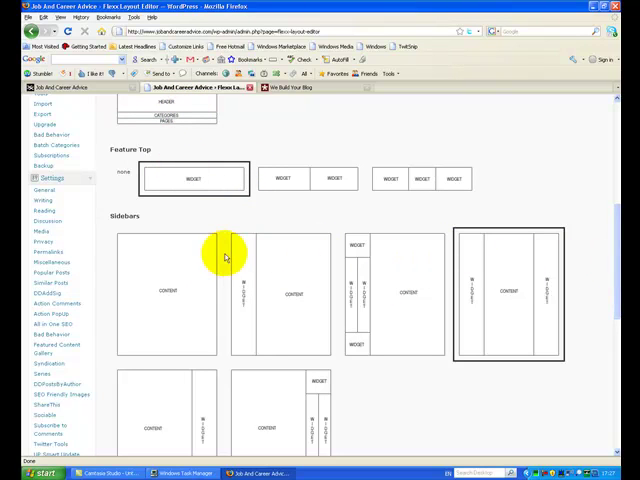
{"action": "left_click", "coordinate": [65, 88]}
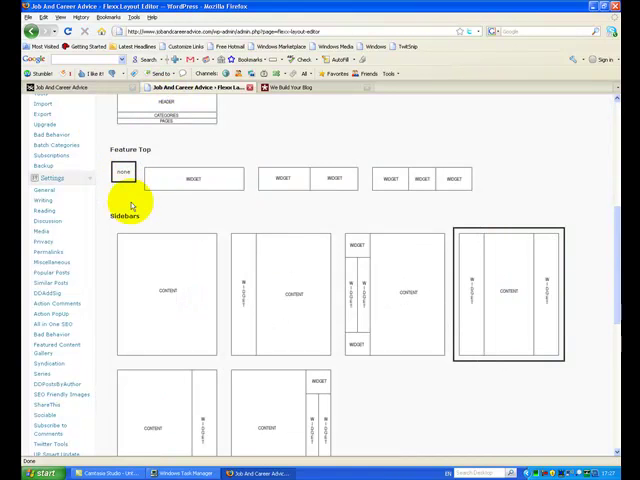
{"action": "scroll", "scroll_direction": "down", "scroll_amount": 3}
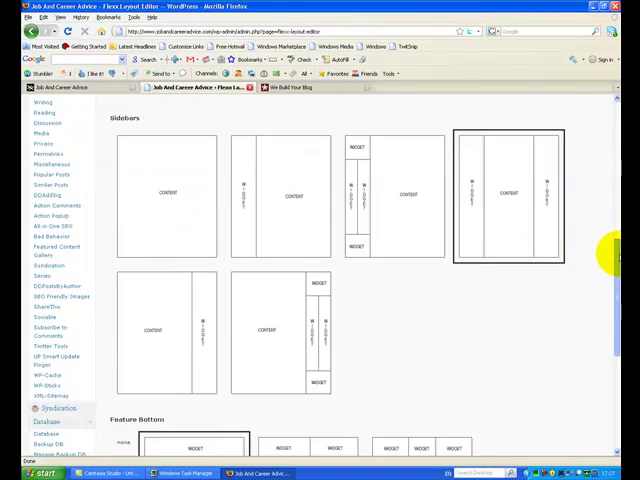
- Review the Sidebars options and check the live Job And Career Advice site
{"action": "scroll", "scroll_direction": "up", "scroll_amount": 3}
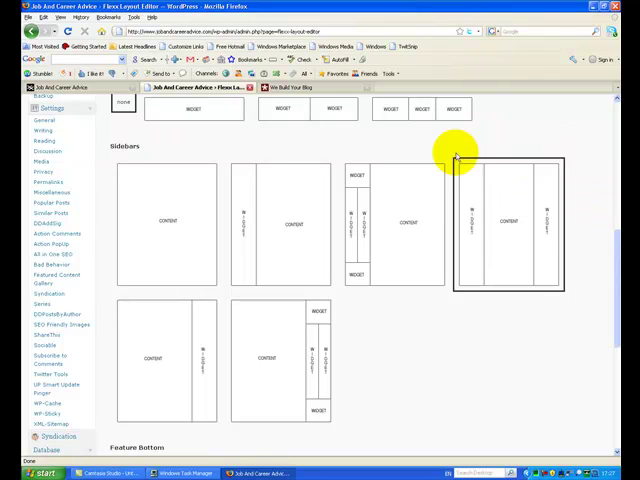
{"action": "mouse_move", "coordinate": [472, 240]}
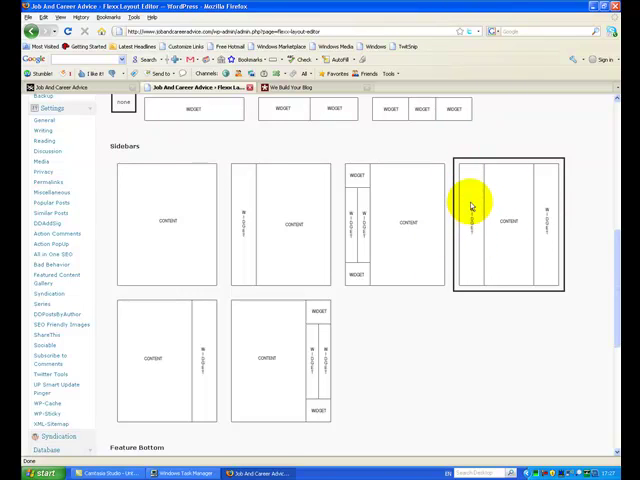
{"action": "mouse_move", "coordinate": [545, 197]}
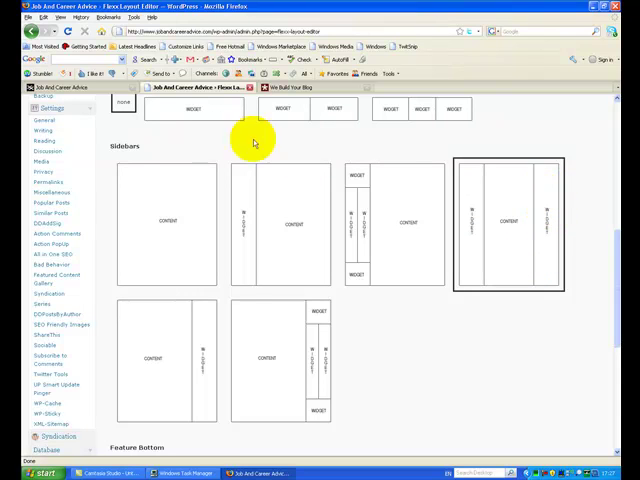
{"action": "left_click", "coordinate": [85, 87]}
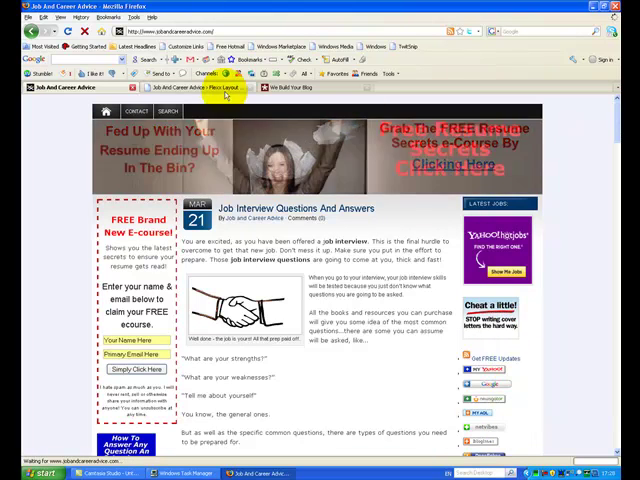
{"action": "left_click", "coordinate": [207, 88]}
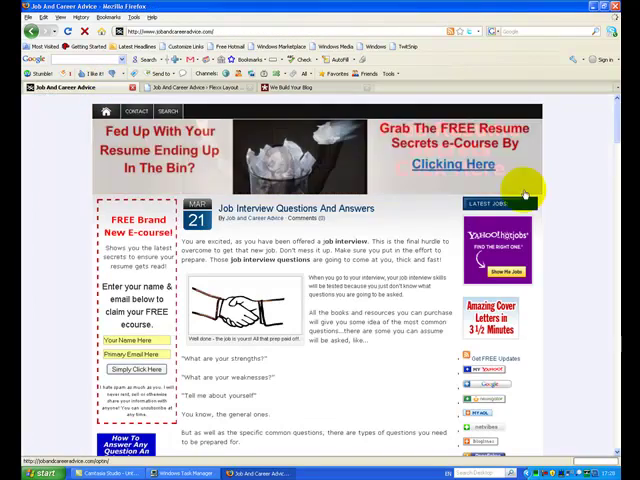
{"action": "scroll", "scroll_direction": "down", "scroll_amount": 3}
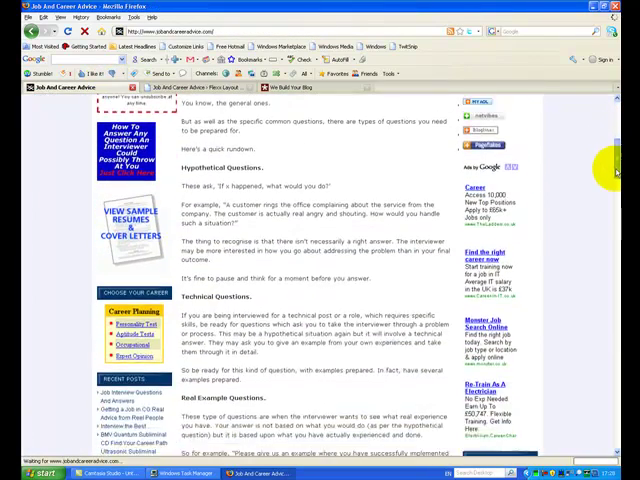
{"action": "scroll", "scroll_direction": "down", "scroll_amount": 3}
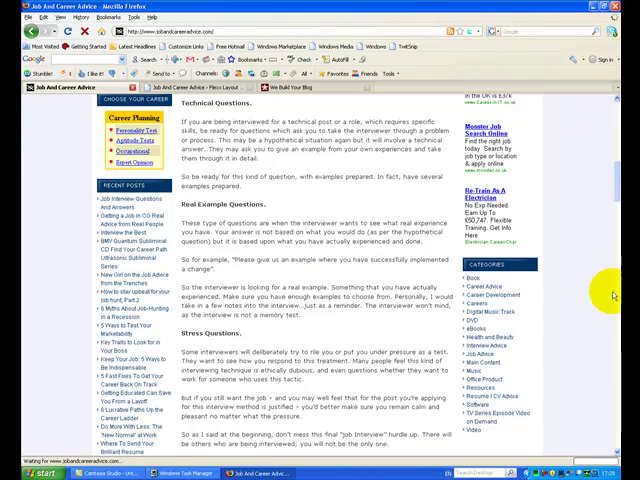
{"action": "scroll", "scroll_direction": "down", "scroll_amount": 3}
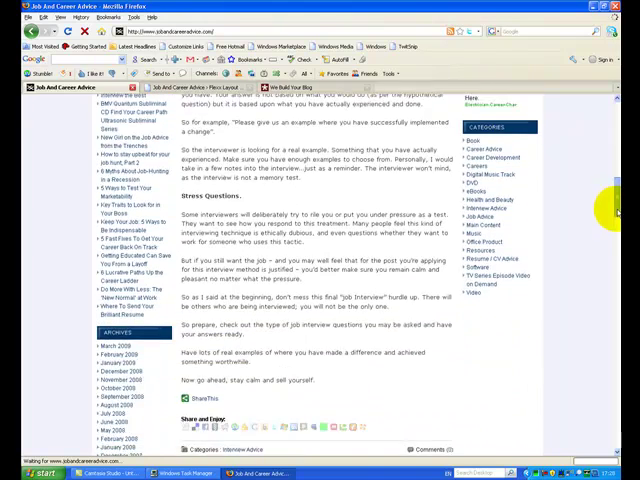
{"action": "scroll", "scroll_direction": "down", "scroll_amount": 3}
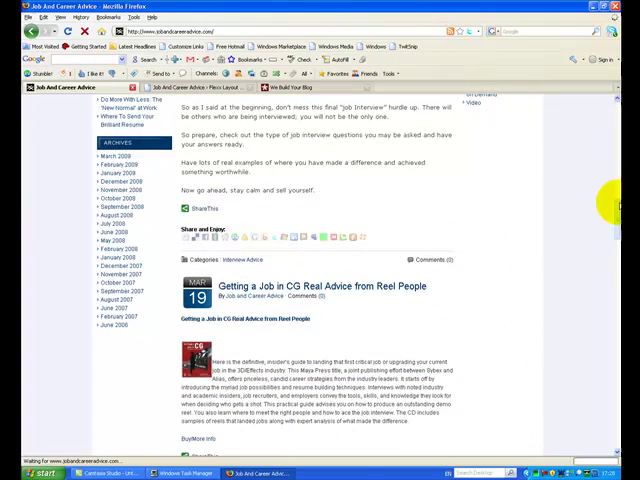
{"action": "scroll", "scroll_direction": "down", "scroll_amount": 3}
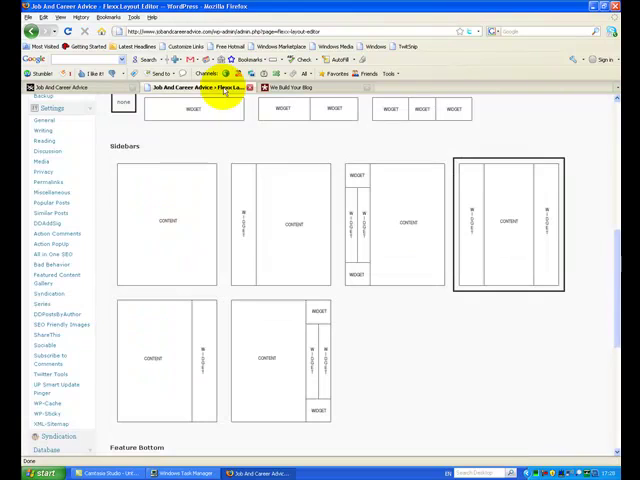
{"action": "mouse_move", "coordinate": [560, 250]}
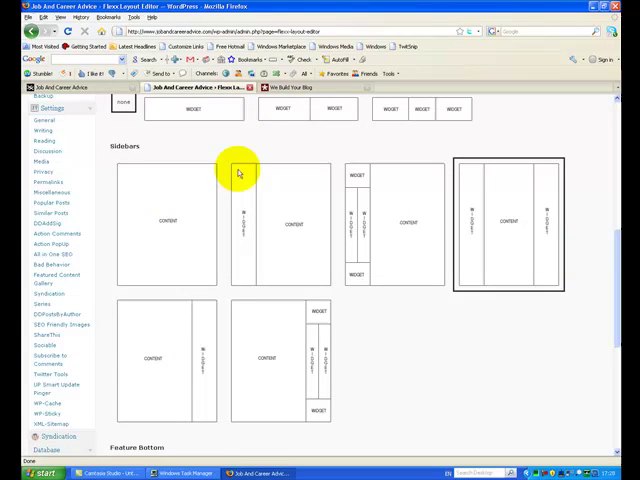
- Choose the single left-sidebar layout and save the layout
{"action": "left_click", "coordinate": [285, 222]}
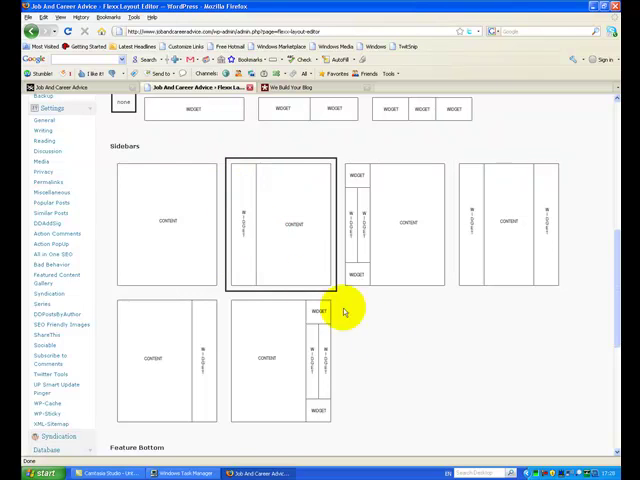
{"action": "scroll", "scroll_direction": "down", "scroll_amount": 3}
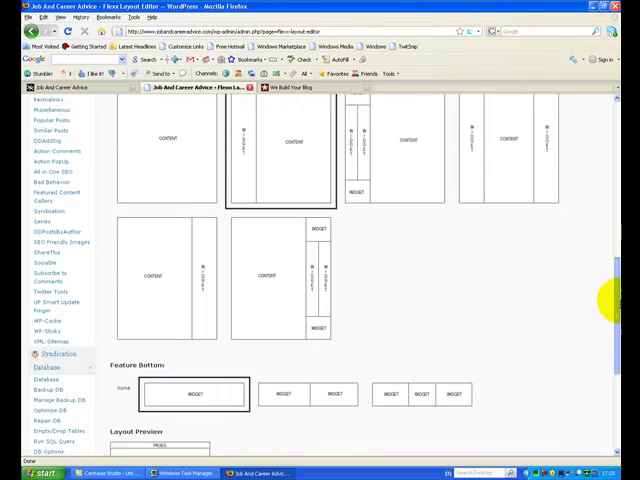
{"action": "scroll", "scroll_direction": "down", "scroll_amount": 3}
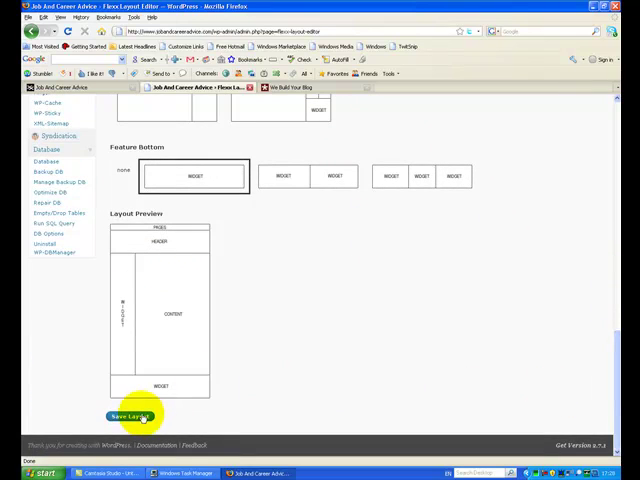
{"action": "left_click", "coordinate": [129, 416]}
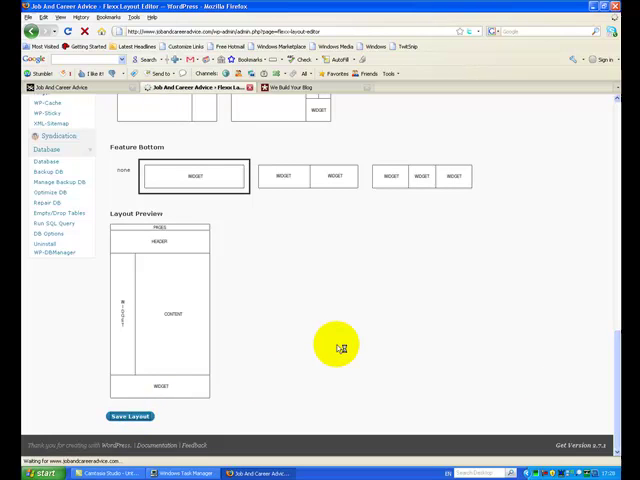
{"action": "left_click", "coordinate": [130, 415]}
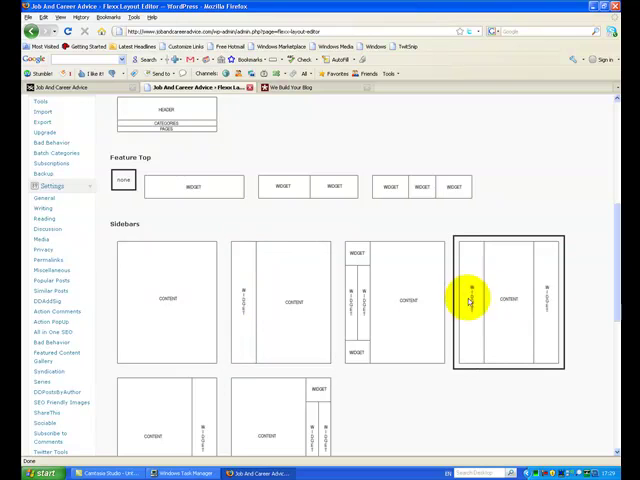
{"action": "mouse_move", "coordinate": [340, 415]}
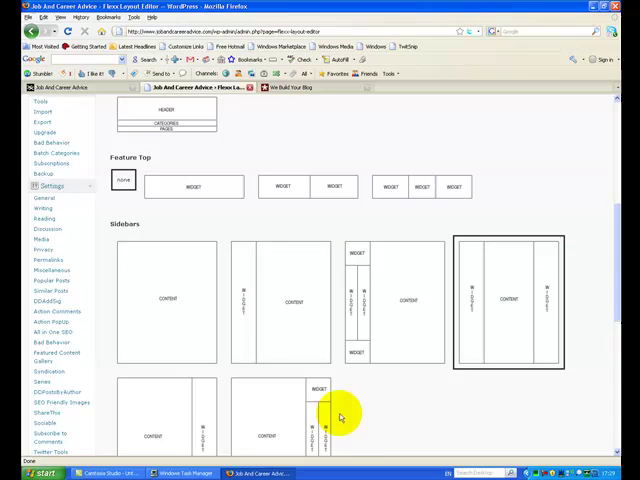
{"action": "mouse_move", "coordinate": [355, 250]}
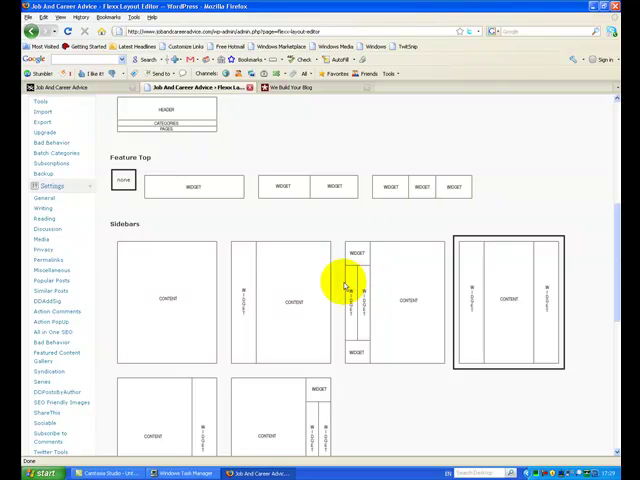
{"action": "mouse_move", "coordinate": [370, 352]}
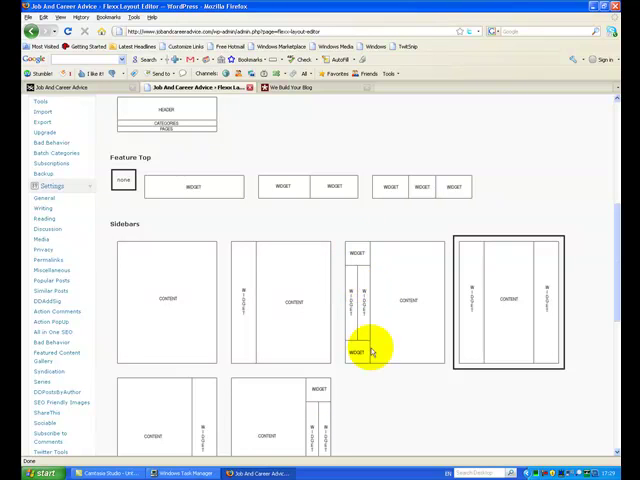
{"action": "scroll", "scroll_direction": "down", "scroll_amount": 3}
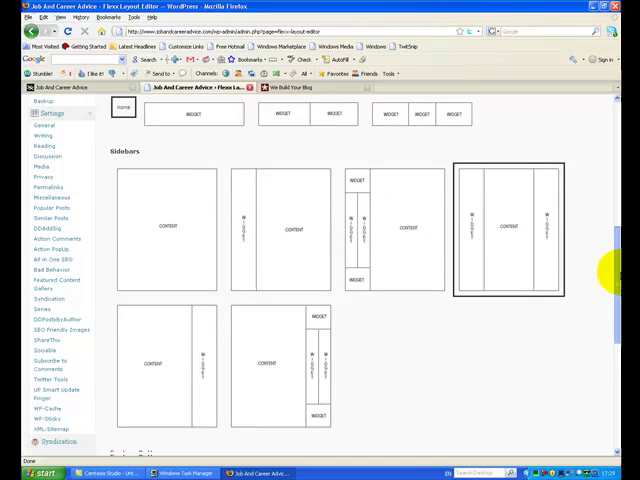
{"action": "scroll", "scroll_direction": "down", "scroll_amount": 3}
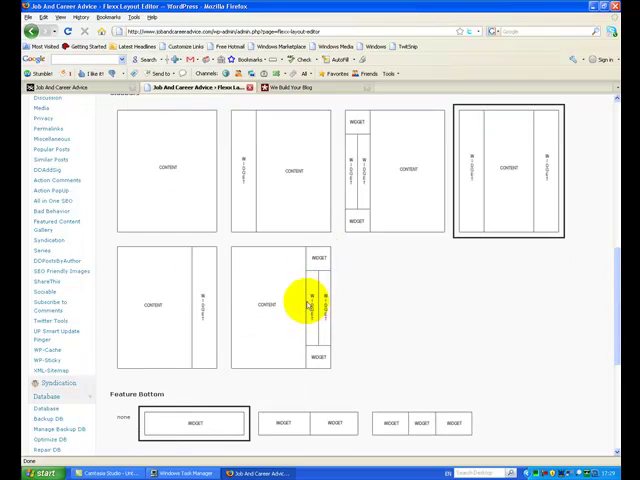
{"action": "mouse_move", "coordinate": [325, 360]}
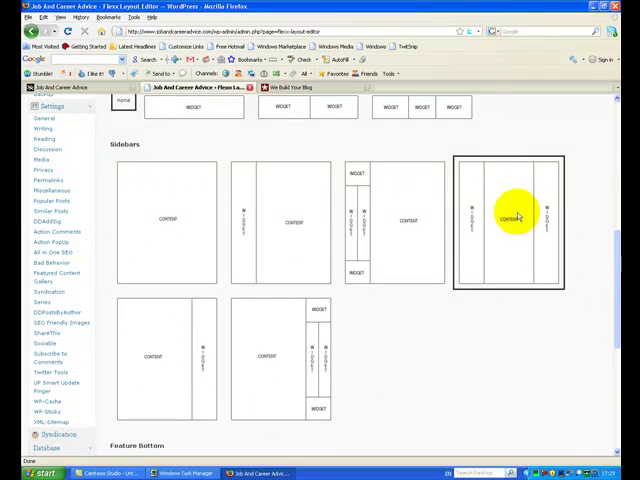
{"action": "mouse_move", "coordinate": [395, 192]}
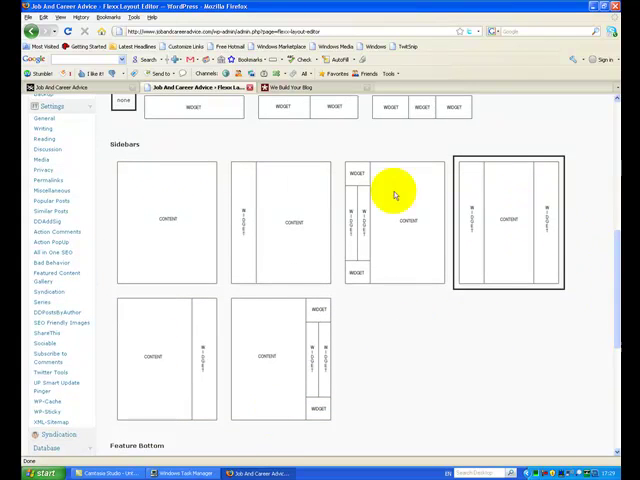
{"action": "scroll", "scroll_direction": "down", "scroll_amount": 3}
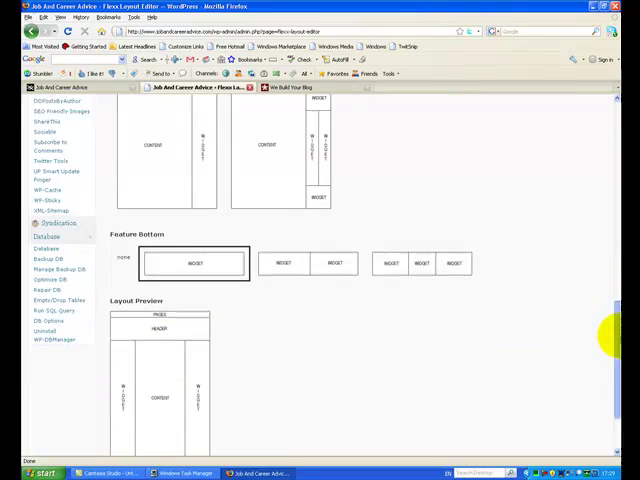
{"action": "scroll", "scroll_direction": "down", "scroll_amount": 3}
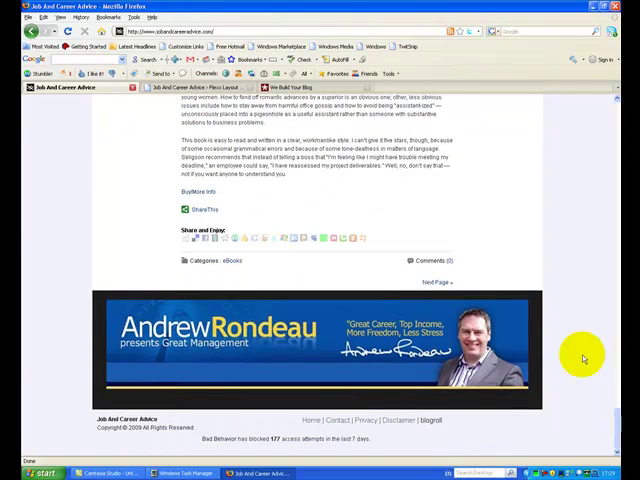
{"action": "mouse_move", "coordinate": [540, 403]}
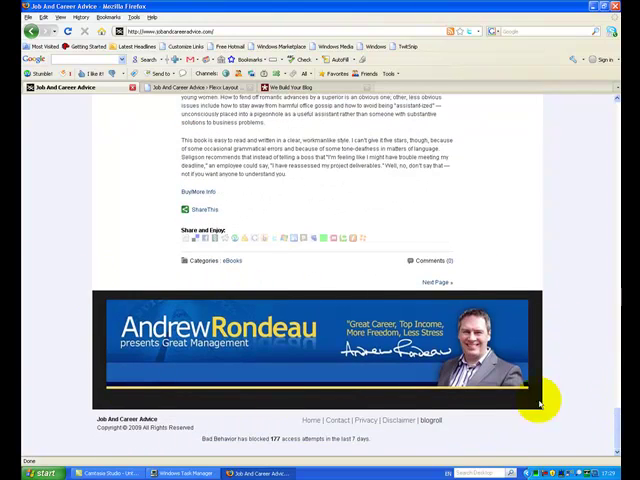
{"action": "mouse_move", "coordinate": [424, 283]}
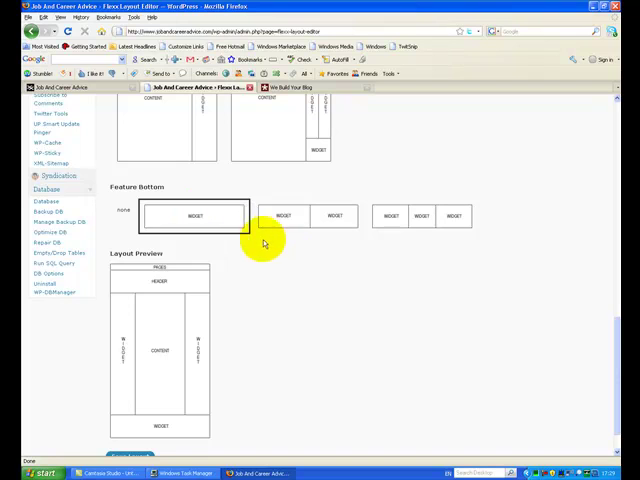
{"action": "mouse_move", "coordinate": [195, 215]}
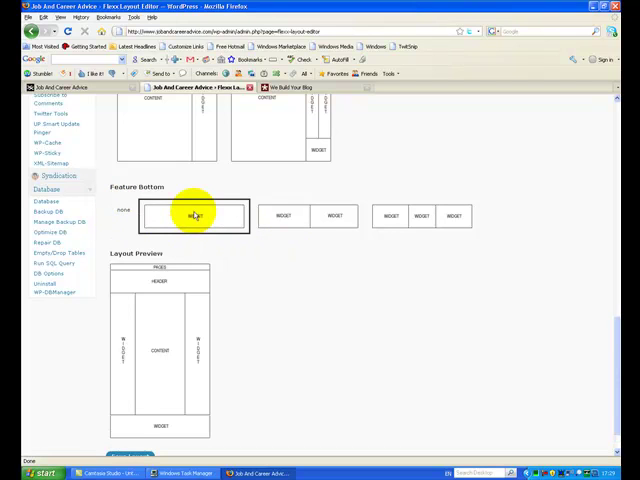
- Preview two- and three-widget Feature Bottom, keep one wide widget, and save
{"action": "left_click", "coordinate": [303, 216]}
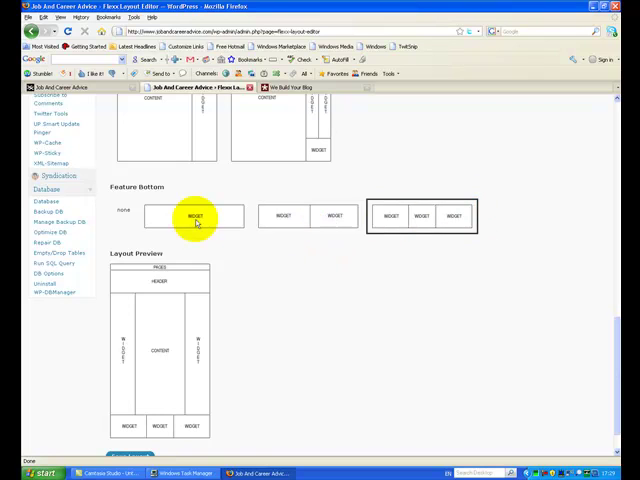
{"action": "left_click", "coordinate": [195, 216]}
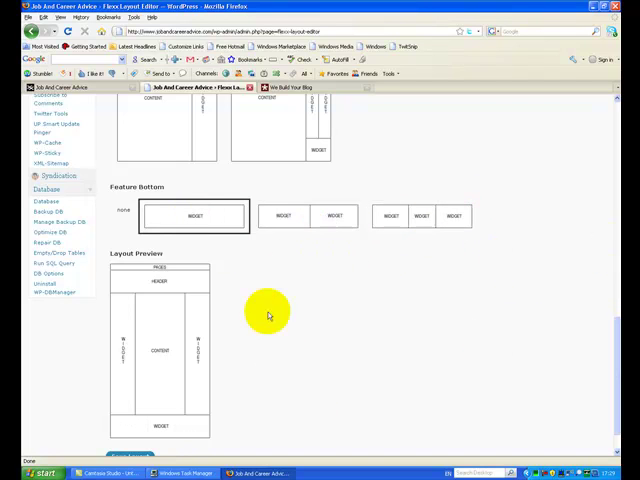
{"action": "mouse_move", "coordinate": [213, 268]}
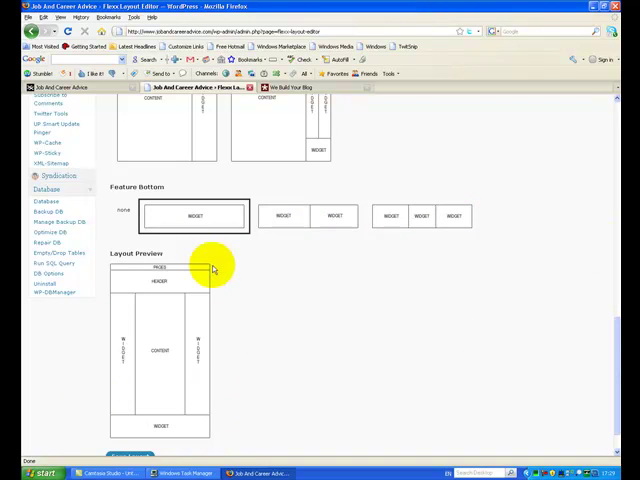
{"action": "mouse_move", "coordinate": [305, 277]}
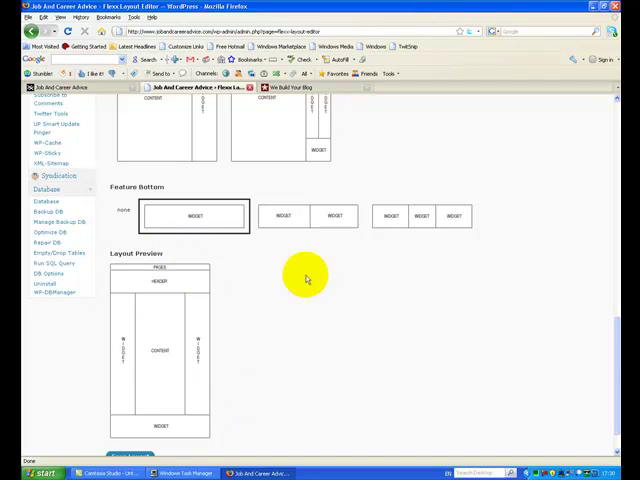
{"action": "left_click", "coordinate": [305, 216]}
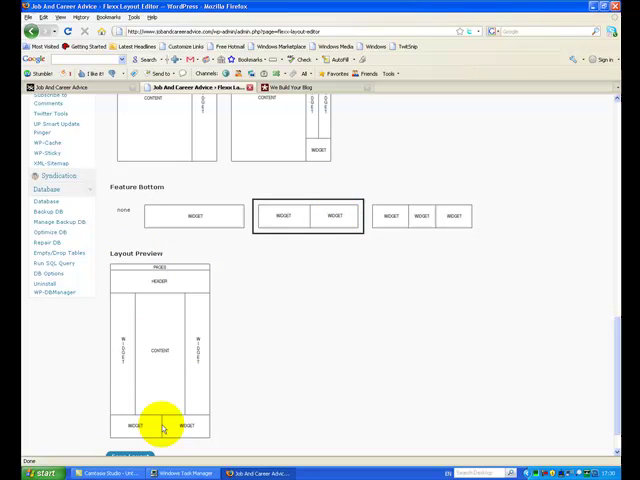
{"action": "left_click", "coordinate": [425, 216]}
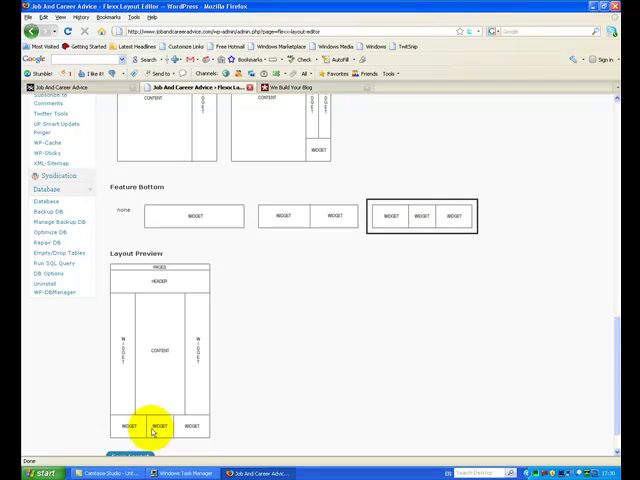
{"action": "left_click", "coordinate": [193, 216]}
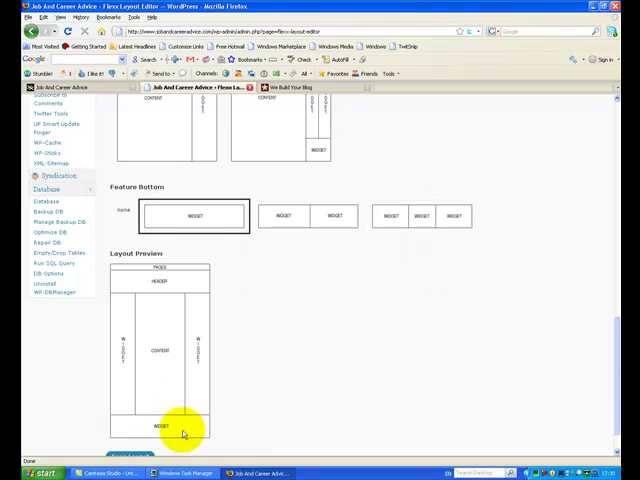
{"action": "scroll", "scroll_direction": "down", "scroll_amount": 3}
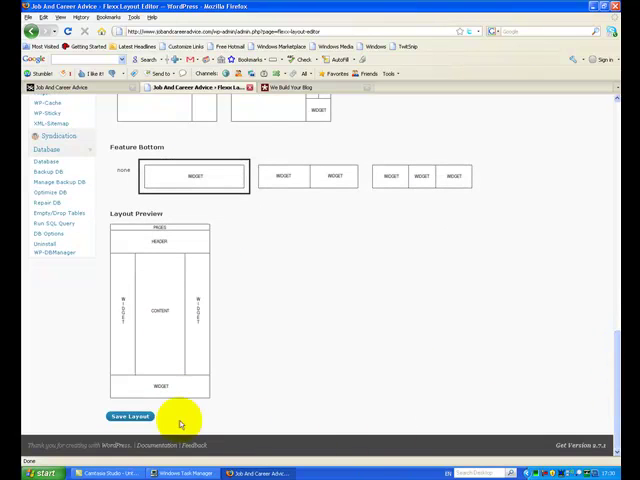
{"action": "left_click", "coordinate": [128, 416]}
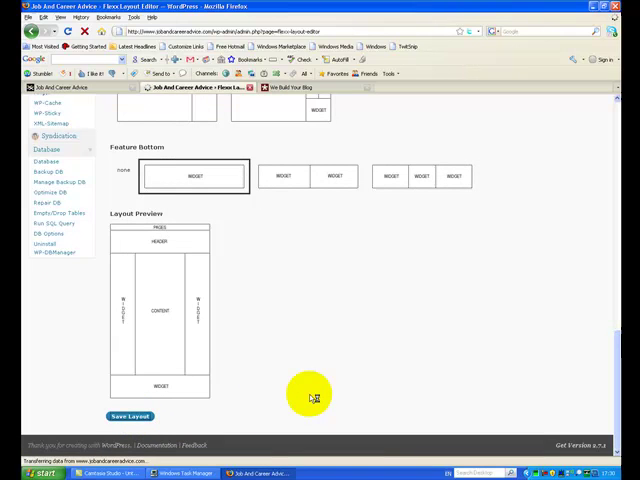
- Confirm the 'Layout options updated.' notice after the page reloads
{"action": "left_click", "coordinate": [130, 416]}
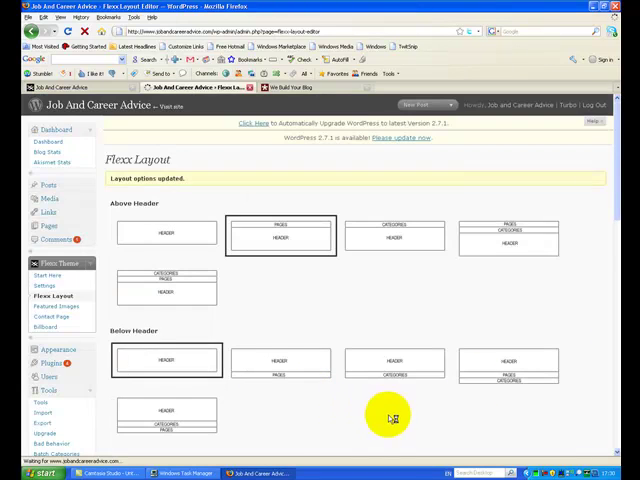
{"action": "mouse_move", "coordinate": [625, 235]}
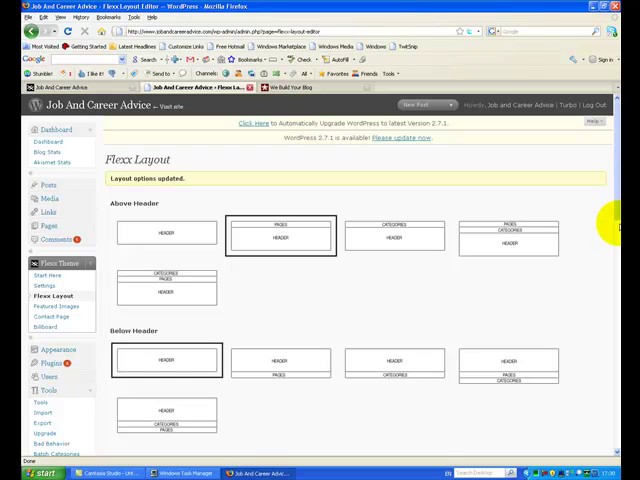
{"action": "mouse_move", "coordinate": [594, 375]}
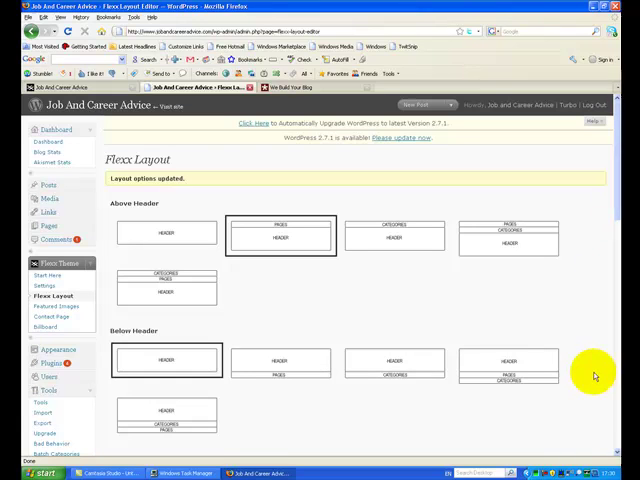